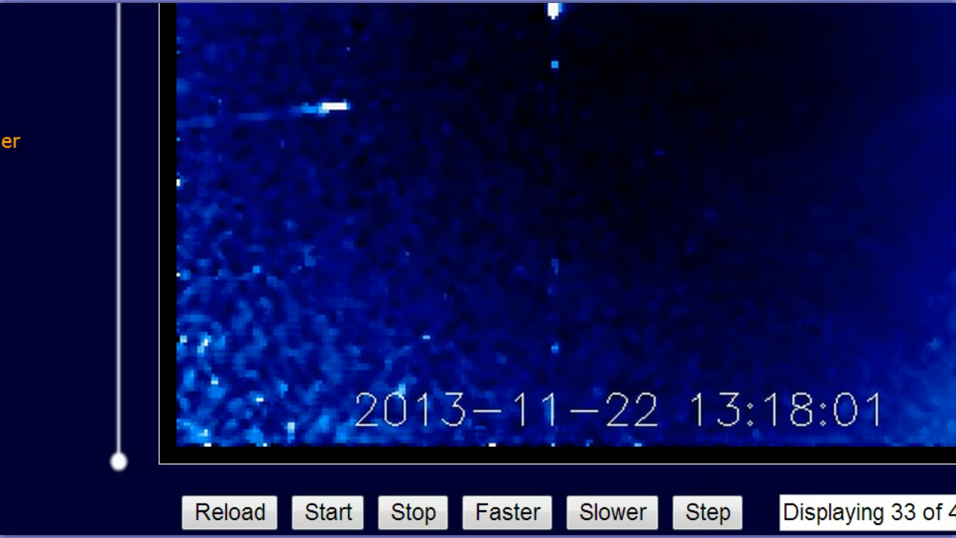
left_click(708, 514)
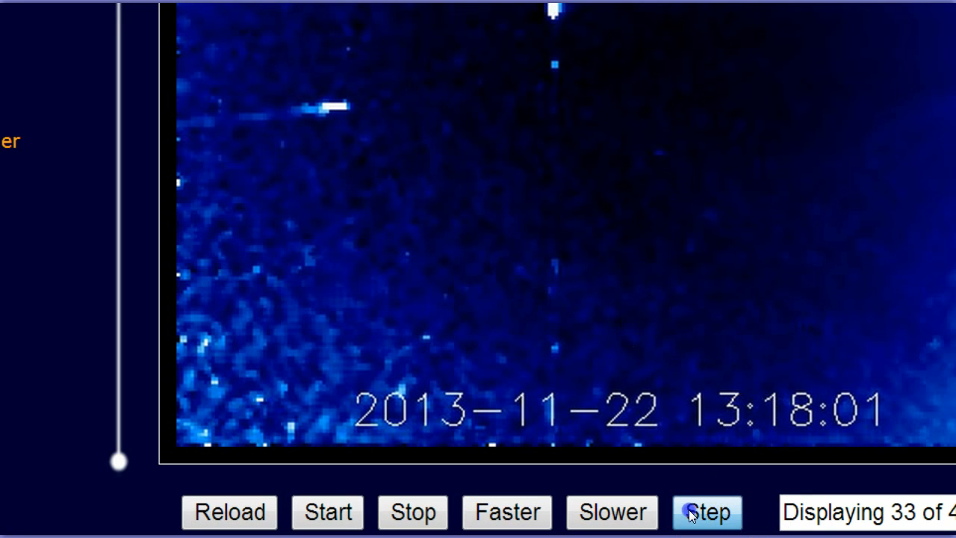
left_click(707, 512)
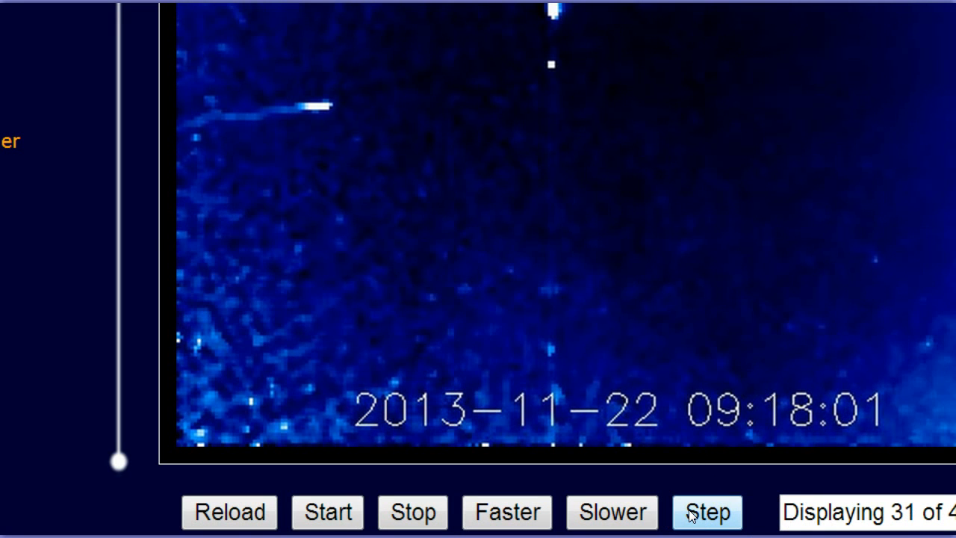
left_click(708, 512)
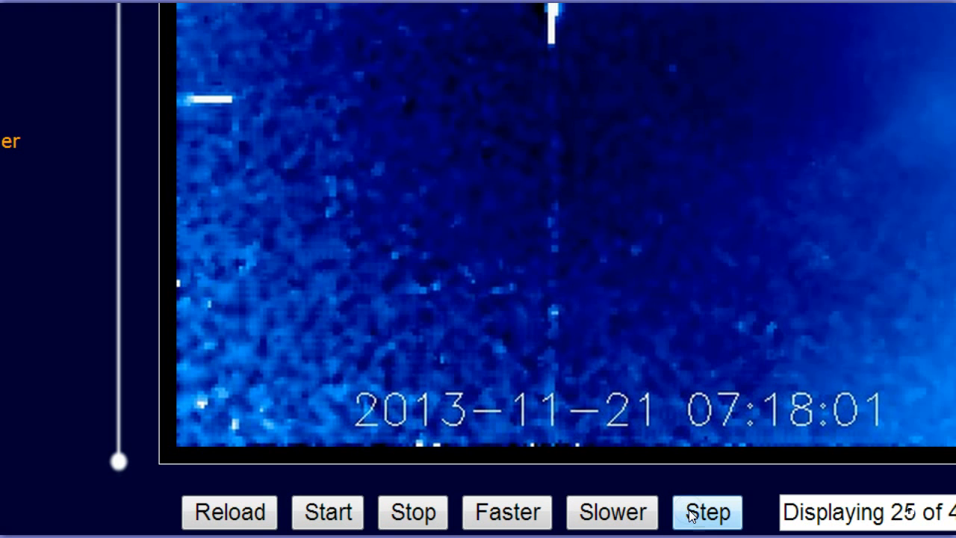
left_click(708, 512)
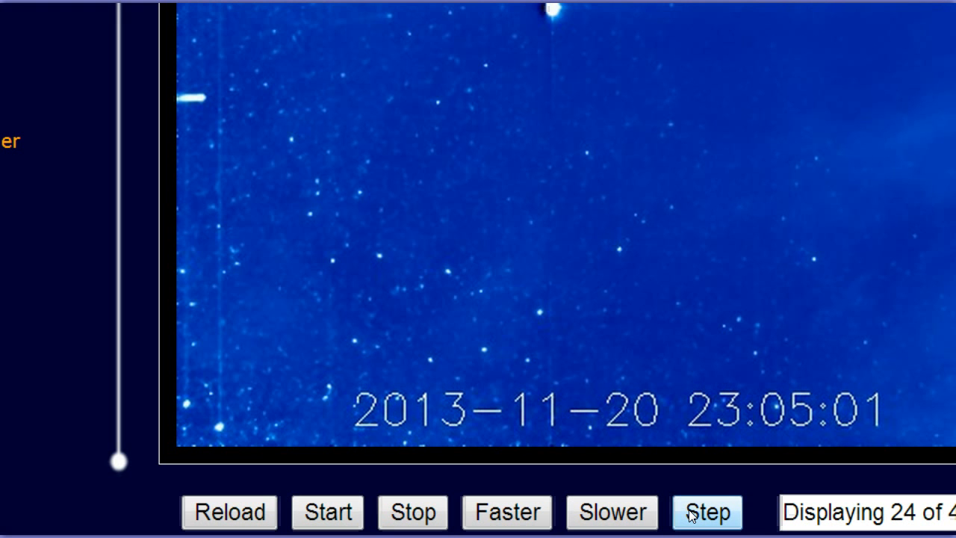